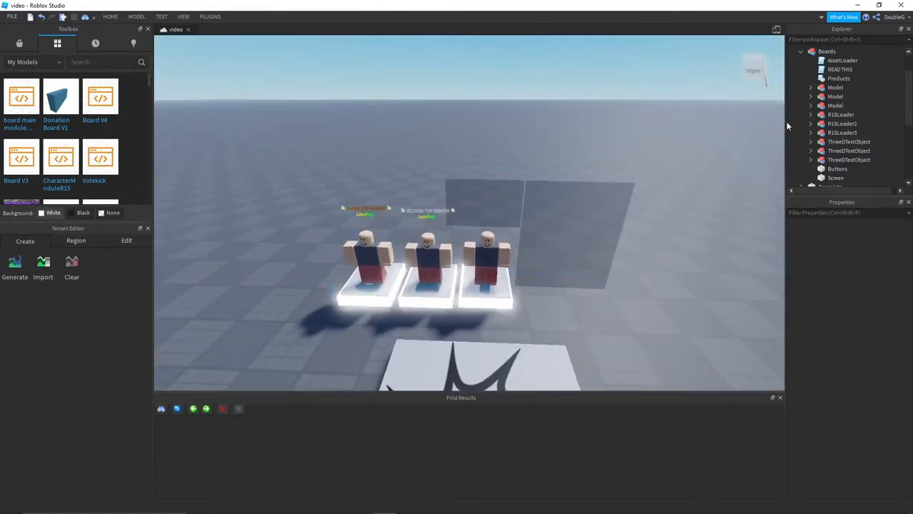
Step: Select two 3D text objects on the board, then briefly start and stop a play test
{"action": "left_click", "coordinate": [849, 159]}
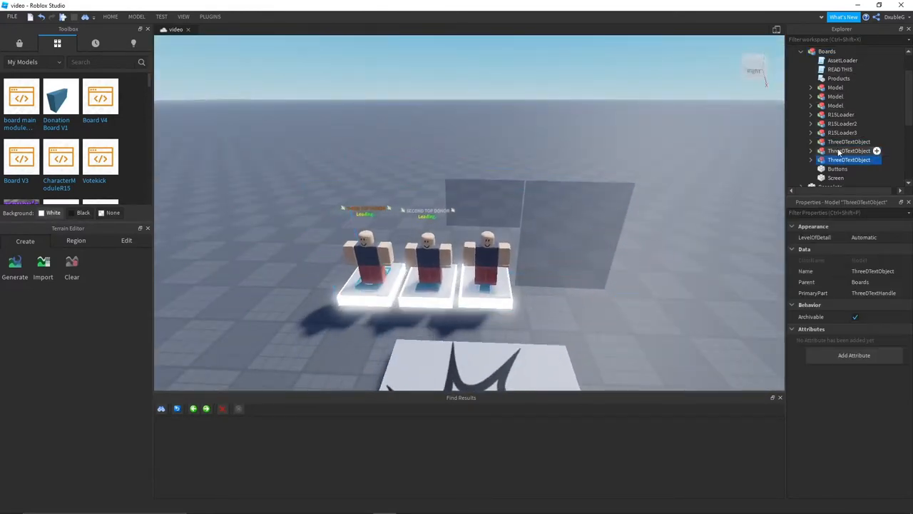
{"action": "left_click", "coordinate": [829, 87]}
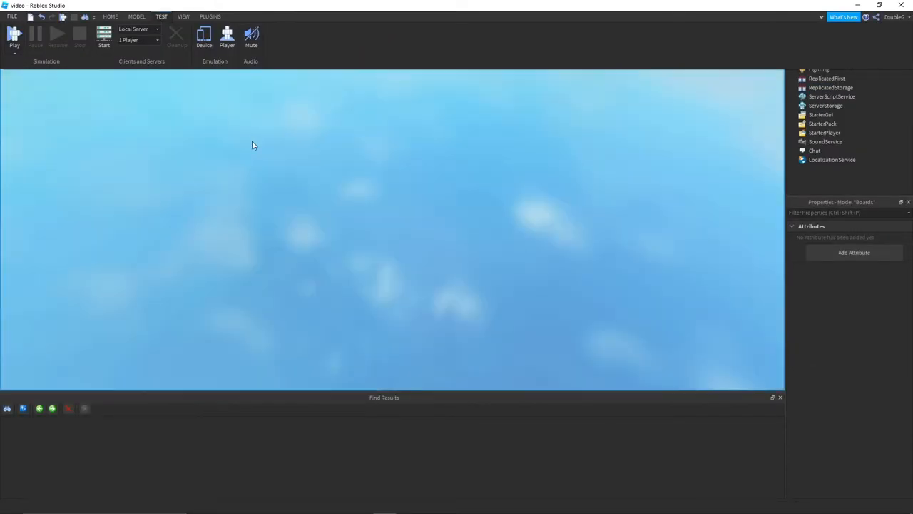
{"action": "left_click", "coordinate": [14, 34]}
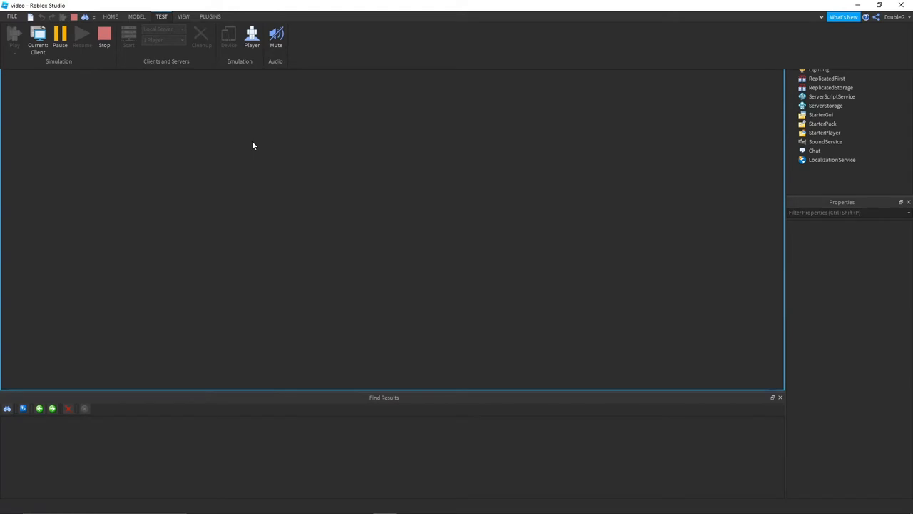
{"action": "left_click", "coordinate": [37, 36]}
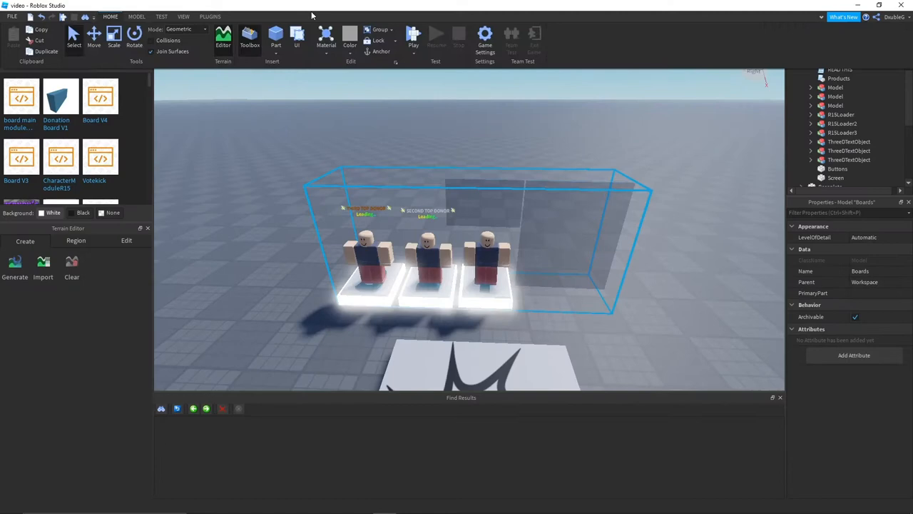
Step: Open the Boards model's Products ModuleScript, then return to the place view
{"action": "left_click", "coordinate": [484, 36]}
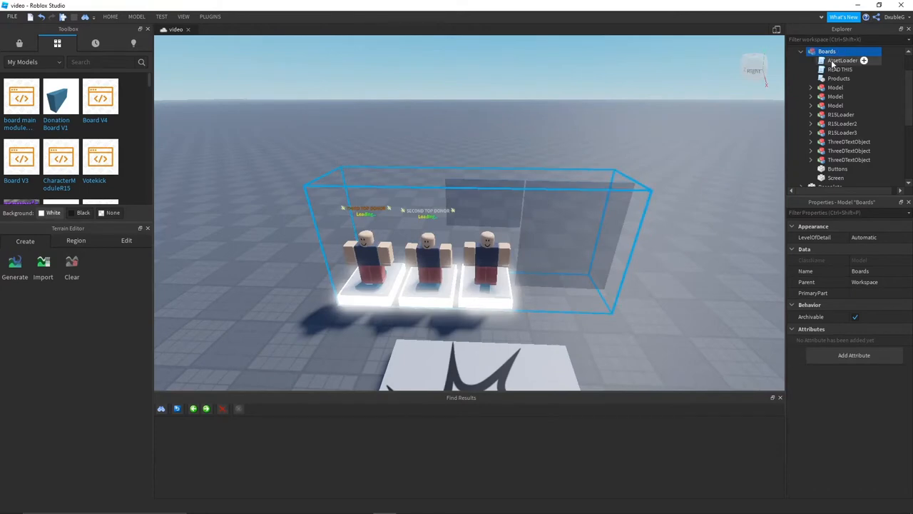
{"action": "double_click", "coordinate": [839, 79]}
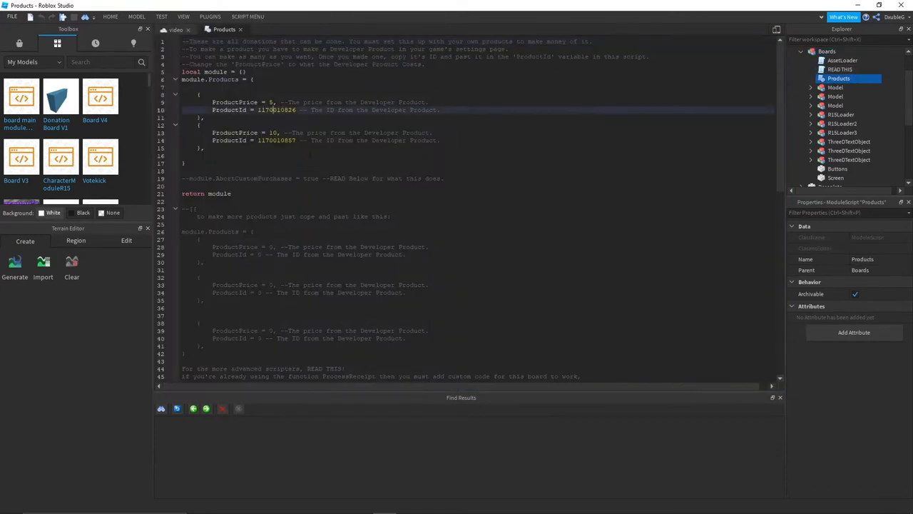
{"action": "left_click", "coordinate": [175, 30]}
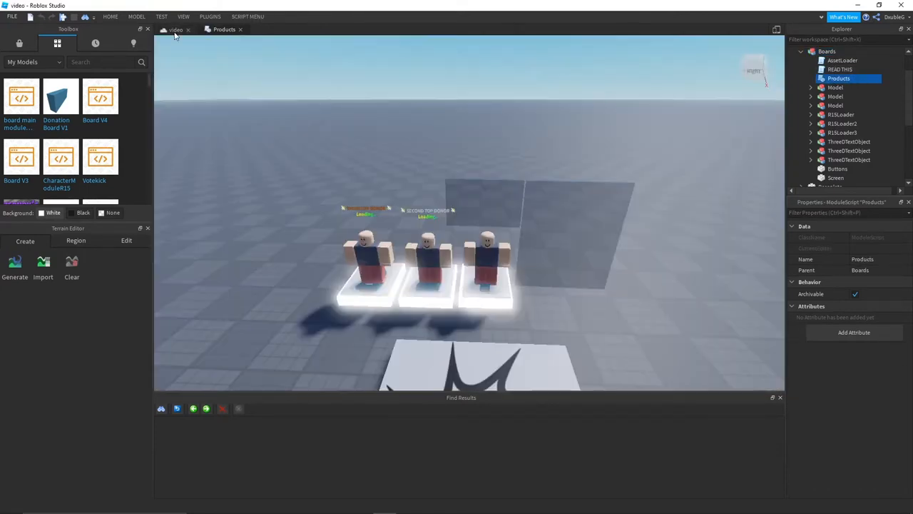
Step: Launch a play test of the place from the Play button
{"action": "left_click", "coordinate": [14, 34]}
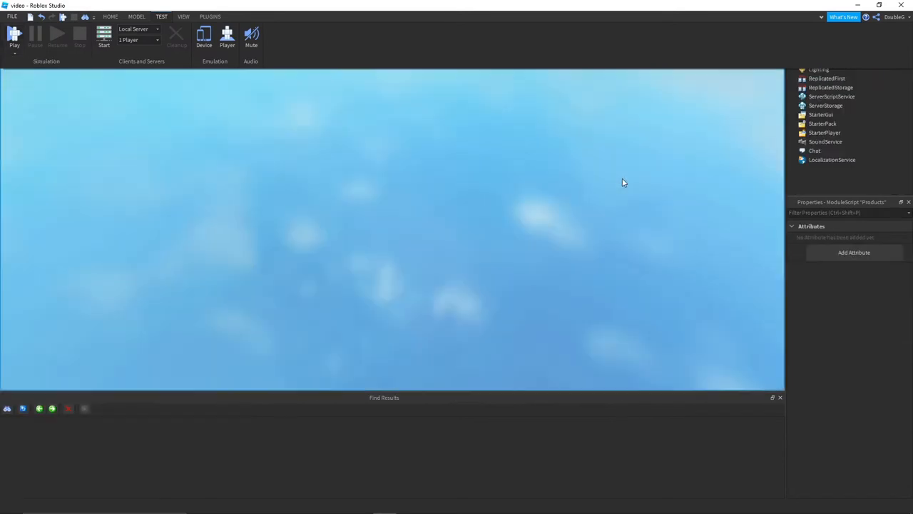
{"action": "left_click", "coordinate": [14, 35]}
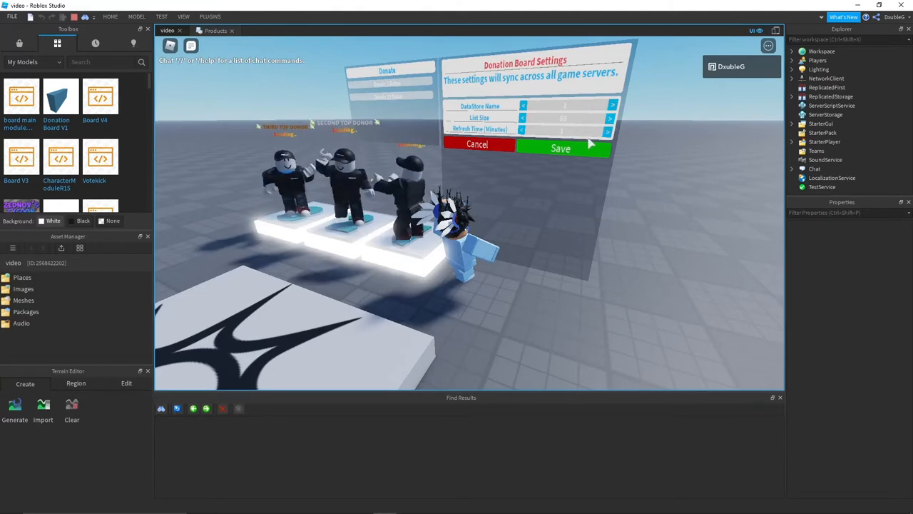
Step: Save the donation board settings, take a copy of the board, and dismiss the already-owned notice
{"action": "left_click", "coordinate": [559, 148]}
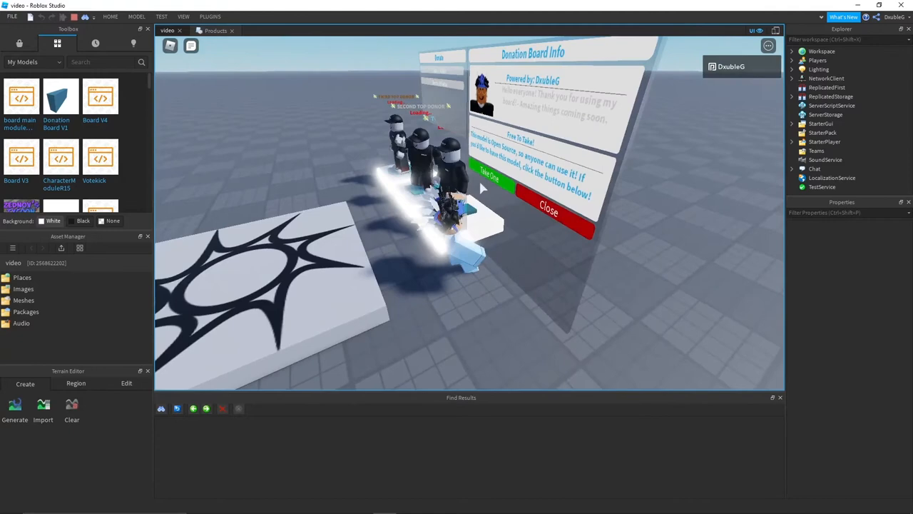
{"action": "left_click", "coordinate": [488, 179]}
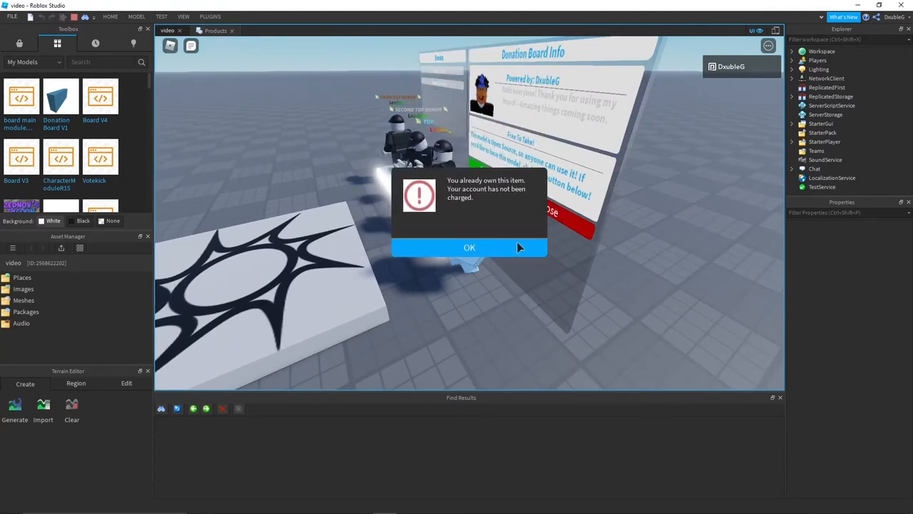
{"action": "left_click", "coordinate": [469, 248]}
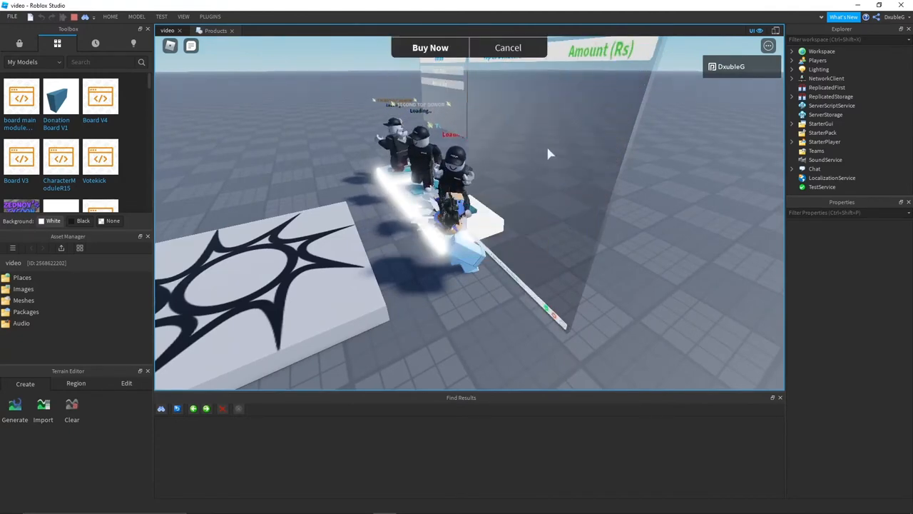
{"action": "left_click", "coordinate": [430, 47]}
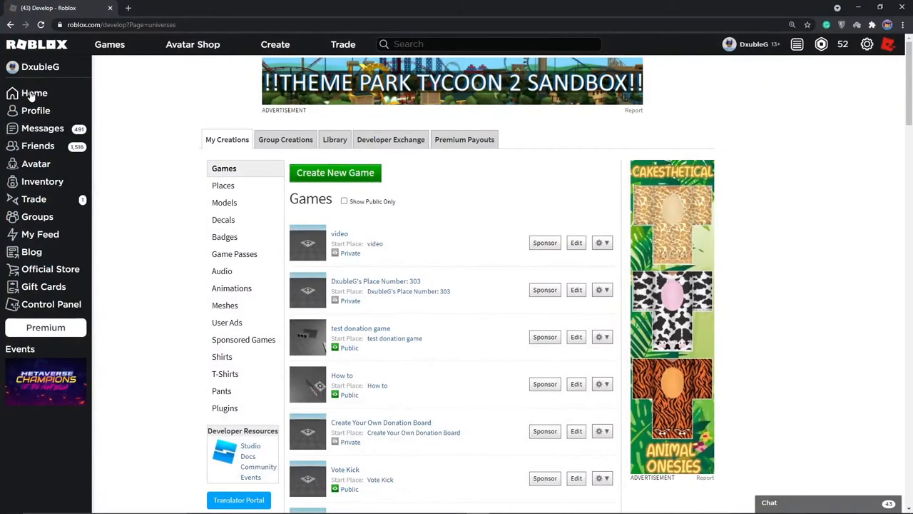
Step: Go to the Roblox home page in the browser
{"action": "left_click", "coordinate": [34, 93]}
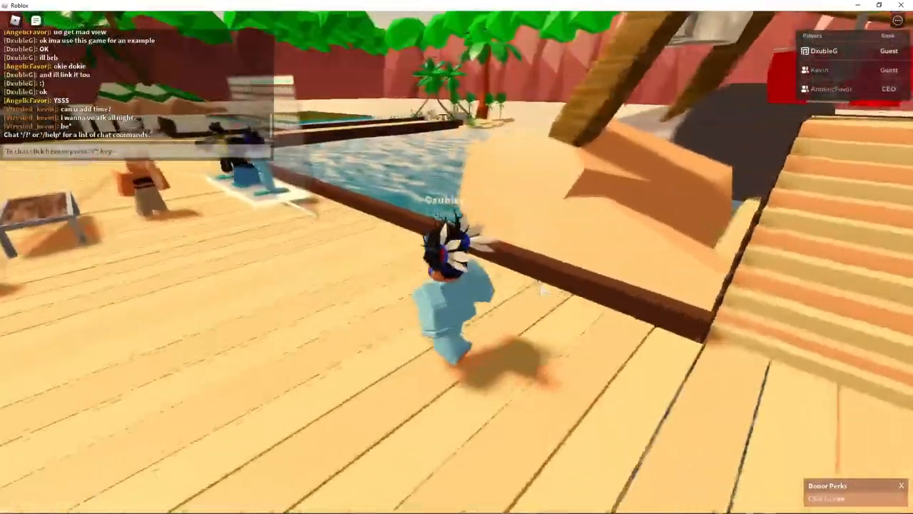
Step: Bring up the in-game menu with Esc and switch to its Settings page
{"action": "key", "text": "Escape"}
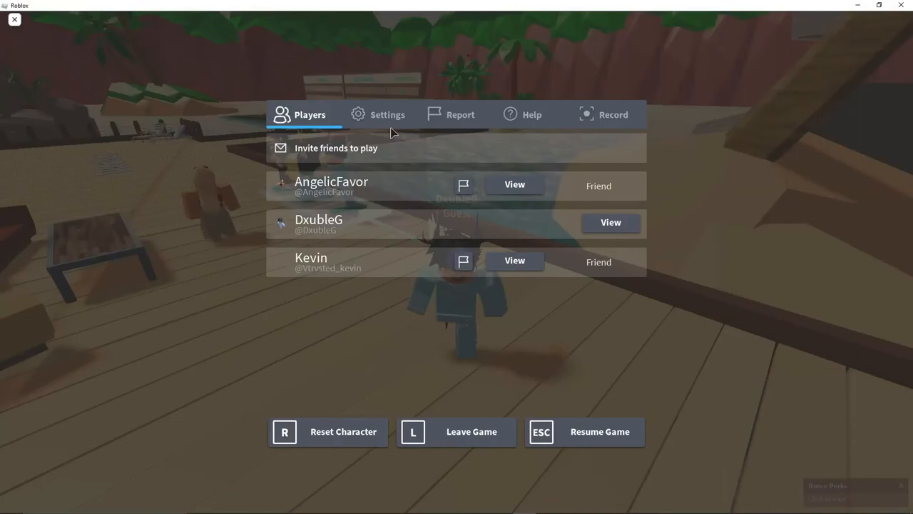
{"action": "left_click", "coordinate": [387, 114]}
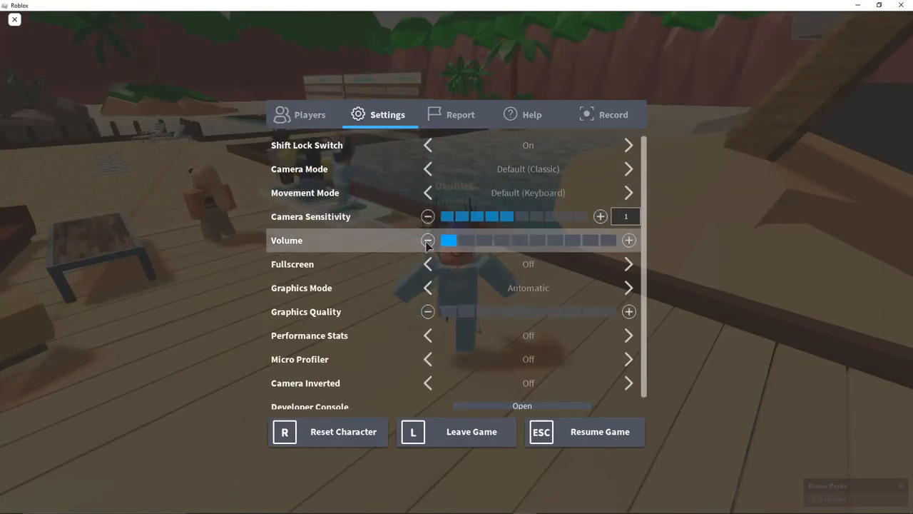